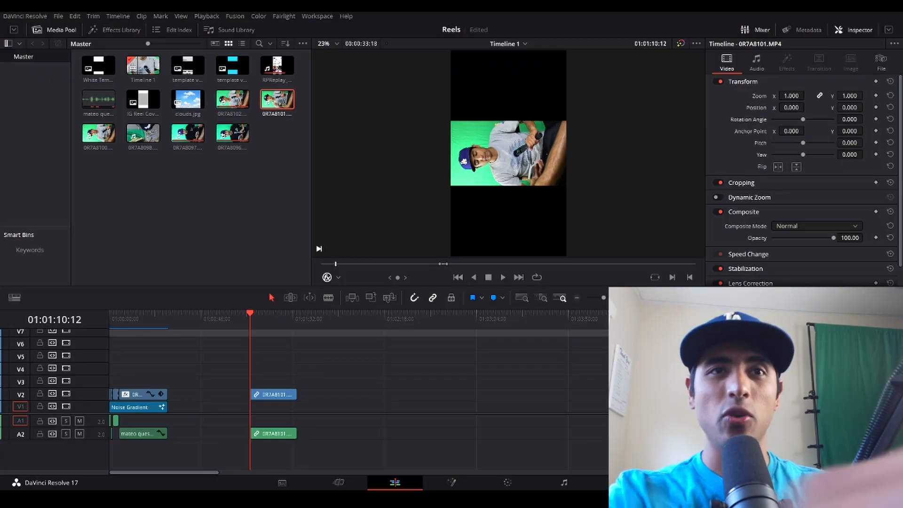
pyautogui.moveTo(455, 262)
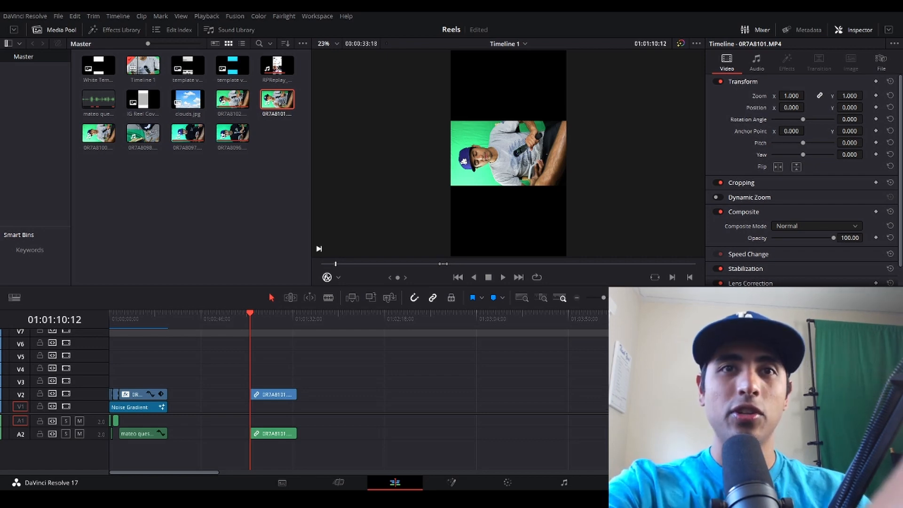
# - Set the green-screen clip's Transform rotation angle to 270 in the Inspector
pyautogui.click(274, 394)
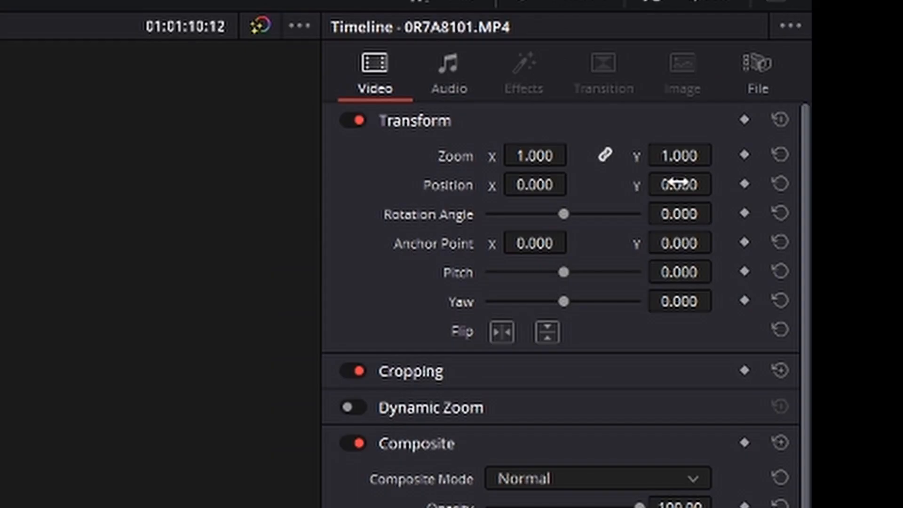
pyautogui.click(679, 213)
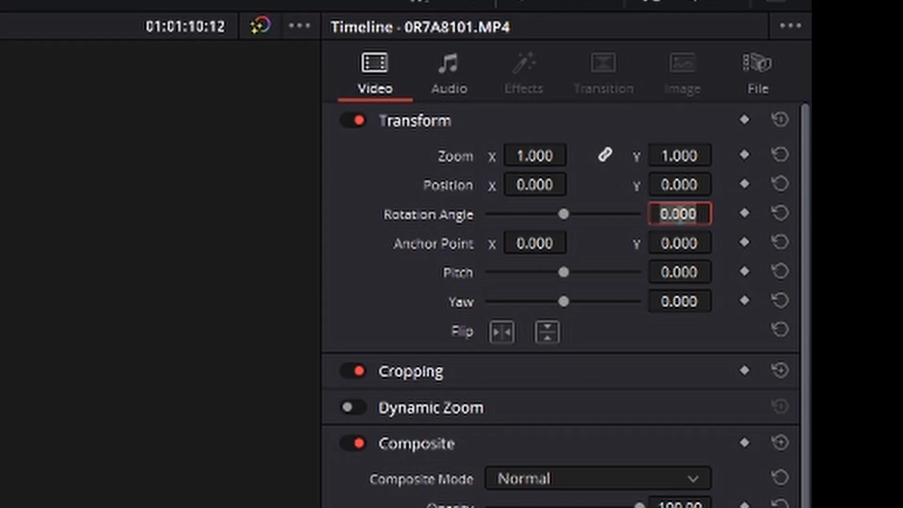
pyautogui.write('-0.001')
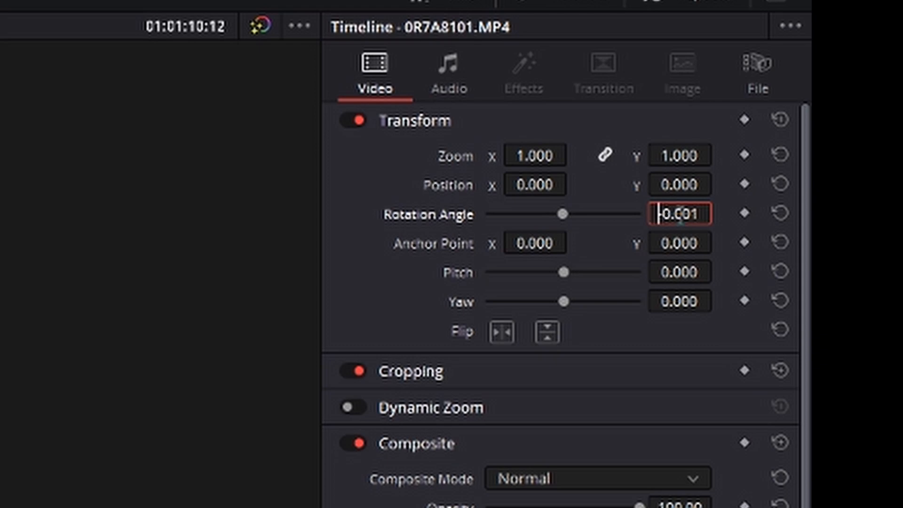
pyautogui.write('27')
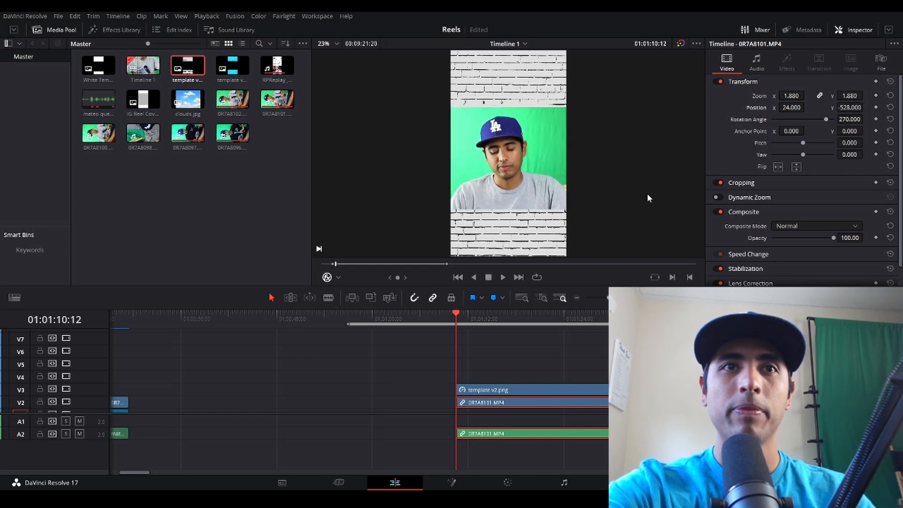
# - Open the Effects Library and scroll down to the Resolve FX Key effects
pyautogui.click(120, 29)
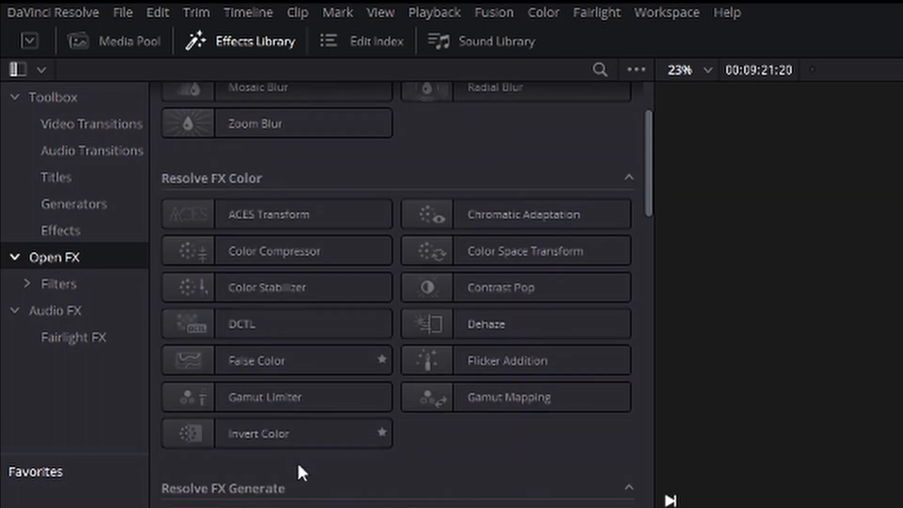
pyautogui.scroll(-3)
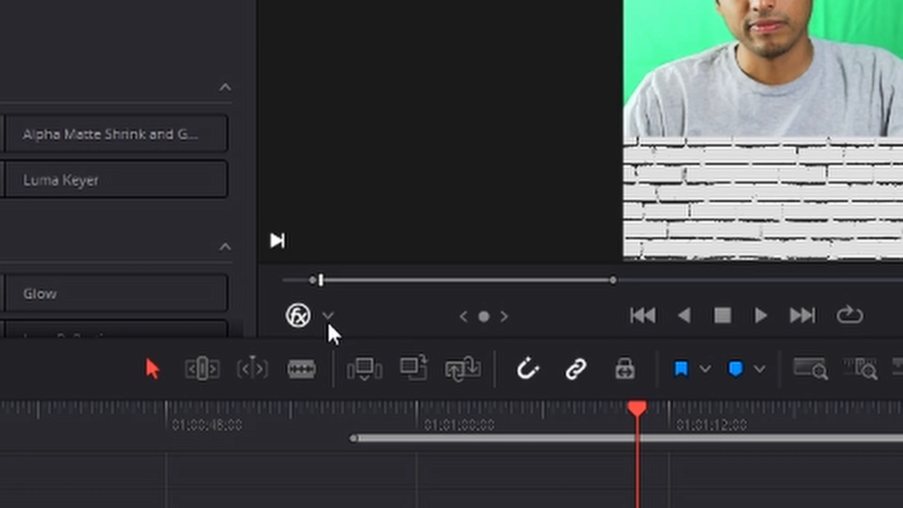
pyautogui.moveTo(369, 469)
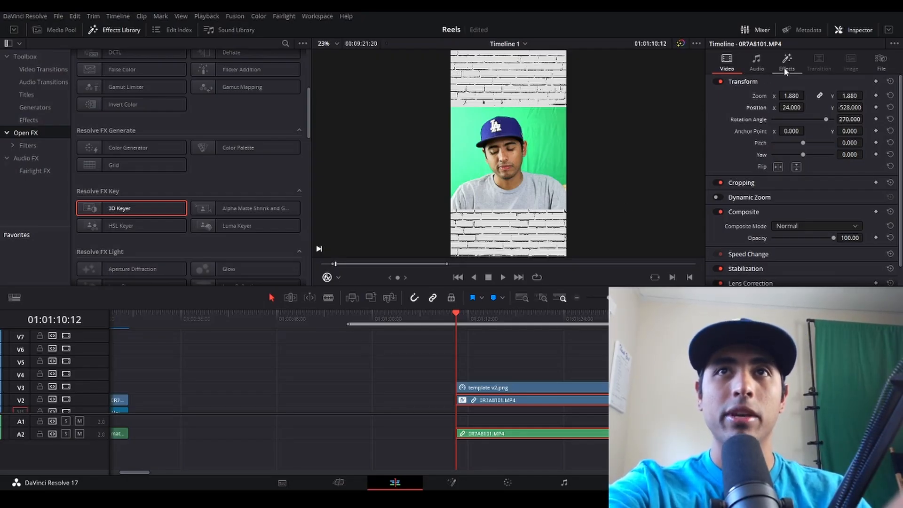
# - Show the 3D Keyer controls under the Inspector's Effects tab
pyautogui.click(787, 61)
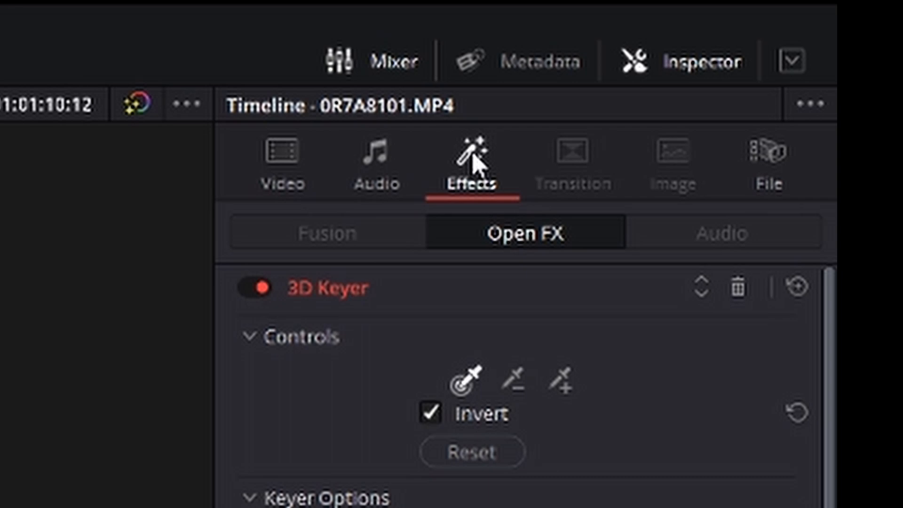
pyautogui.moveTo(561, 392)
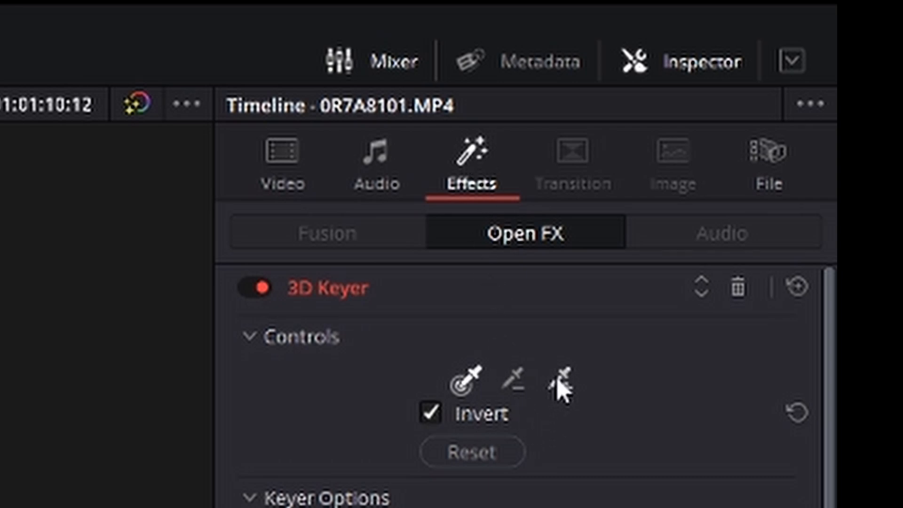
pyautogui.moveTo(575, 403)
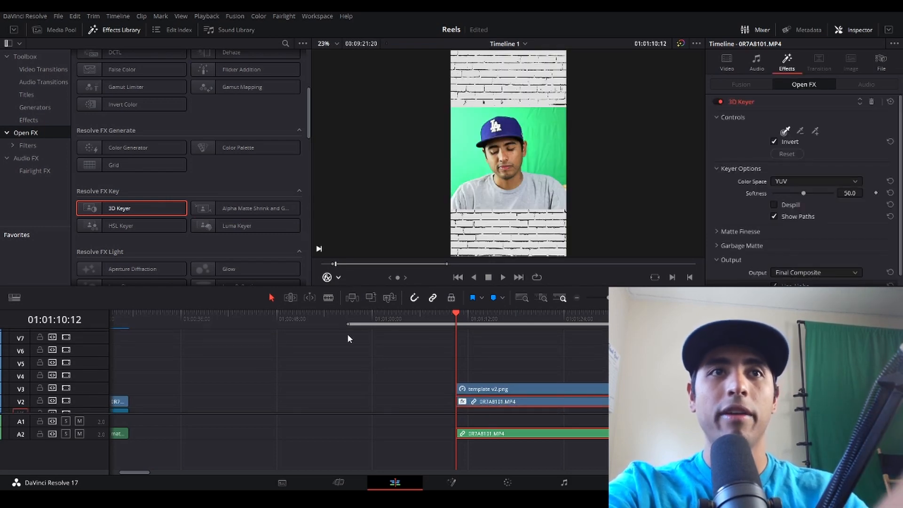
pyautogui.moveTo(645, 121)
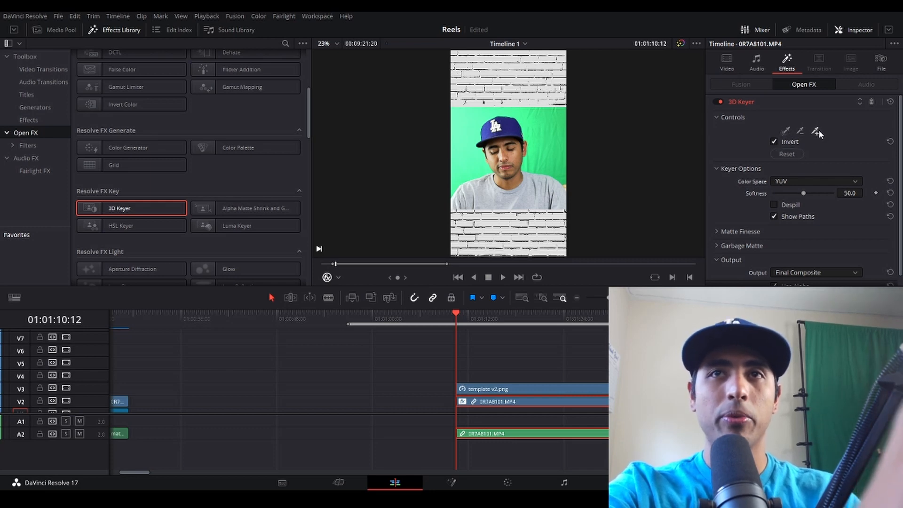
pyautogui.moveTo(536, 133)
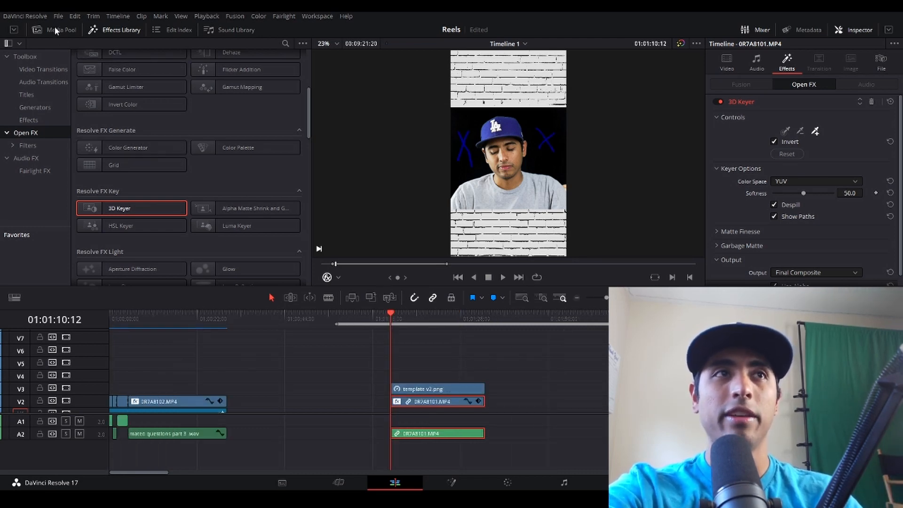
# - Bring up the Media Pool with the project's clips
pyautogui.click(60, 29)
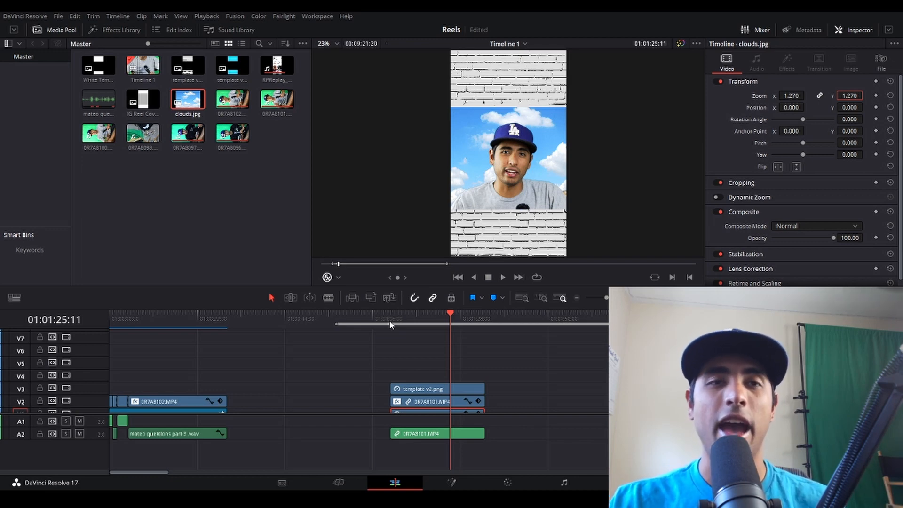
# - Add a Text title from the Titles library reading 'IG Reels Hack'
pyautogui.click(120, 29)
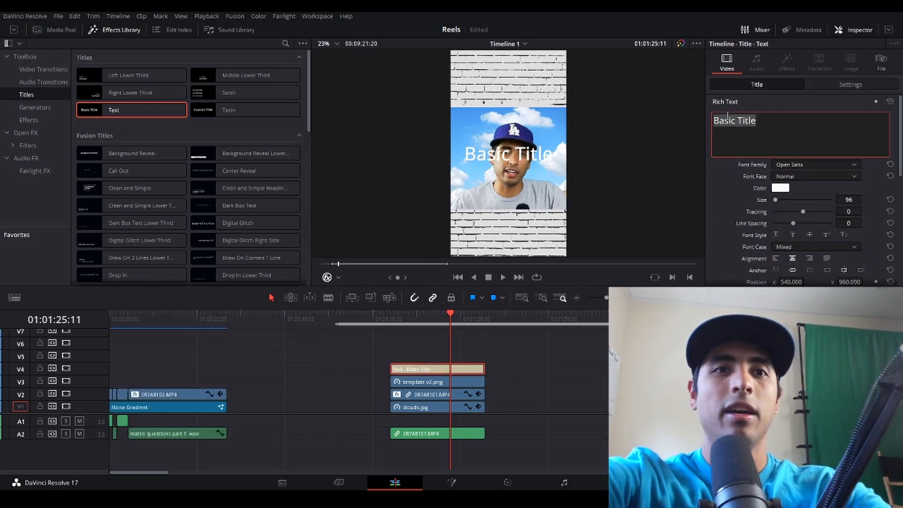
pyautogui.write('IG Reels')
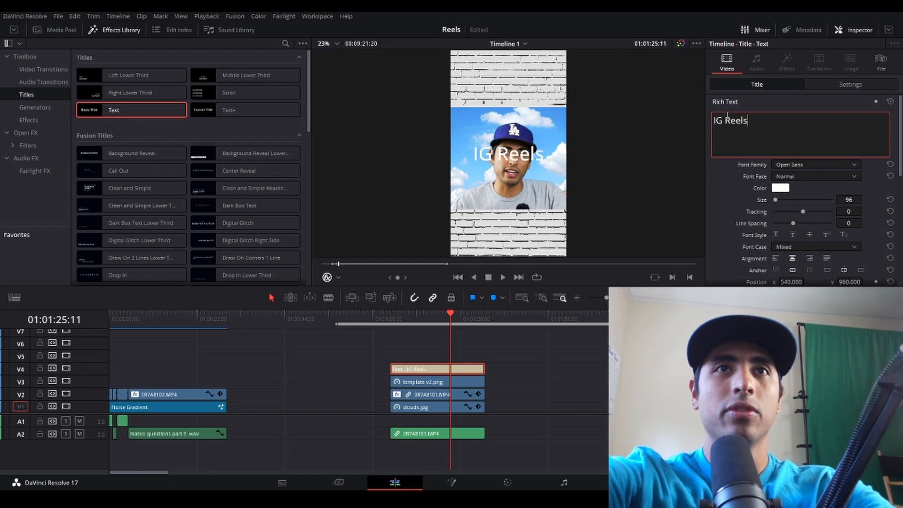
pyautogui.write('Hack')
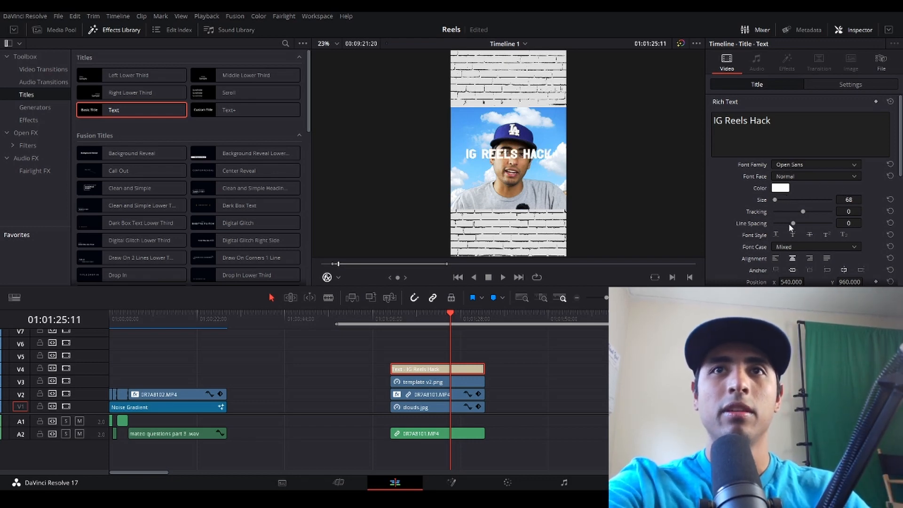
# - Change the title font to Hollywood Hills and scroll toward the colour and Stroke settings
pyautogui.click(813, 164)
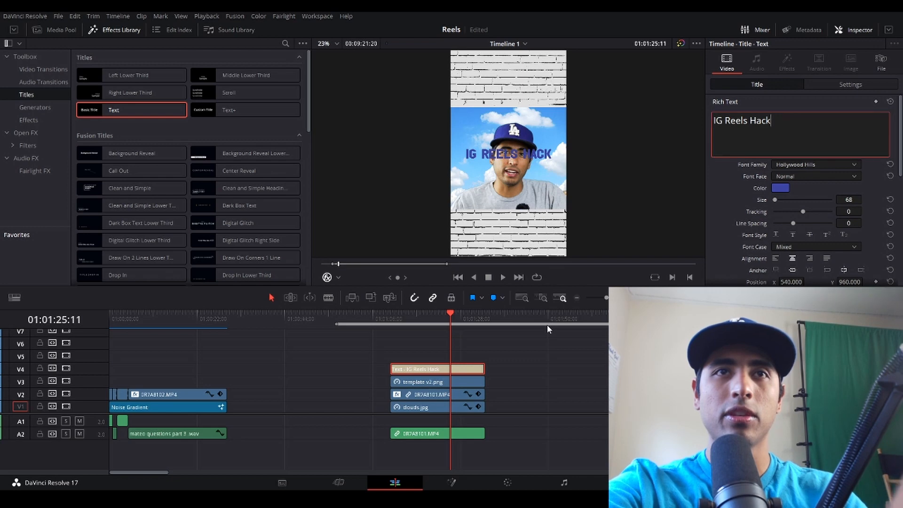
pyautogui.scroll(-3)
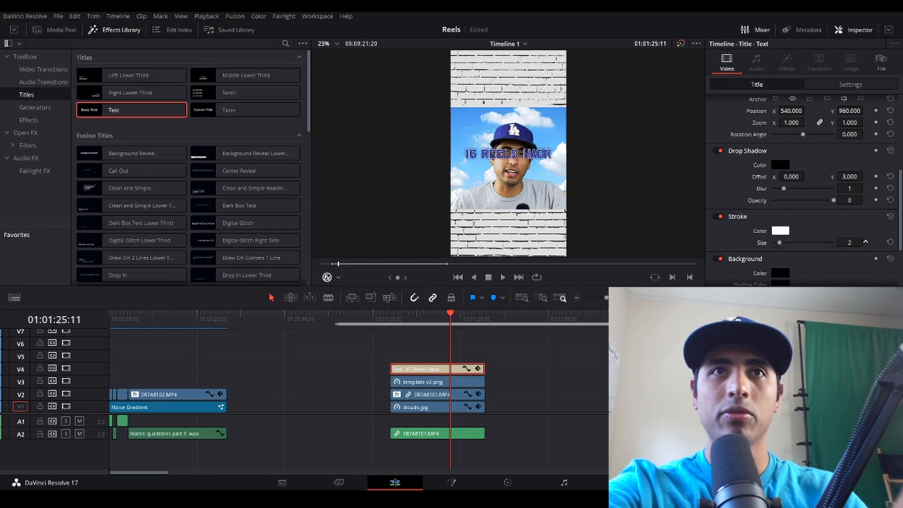
# - Play back the reel to preview the title raised above the subject's head
pyautogui.scroll(3)
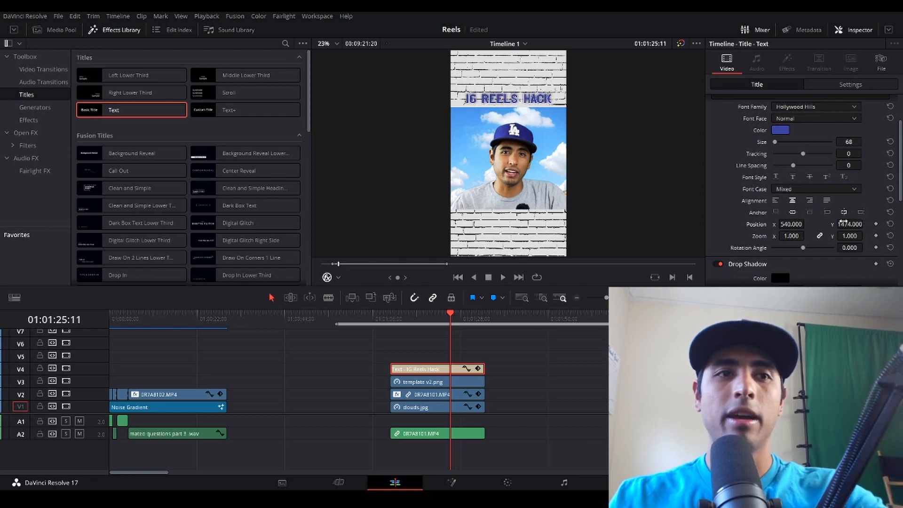
pyautogui.click(501, 277)
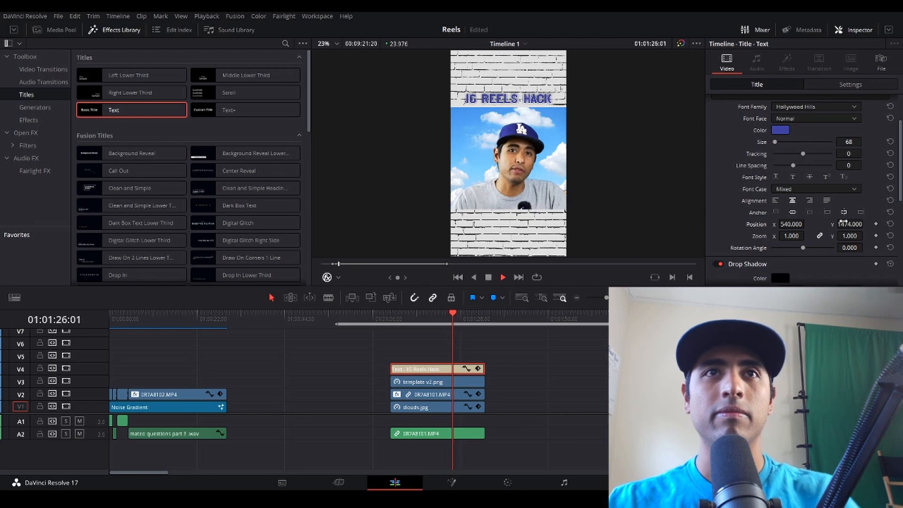